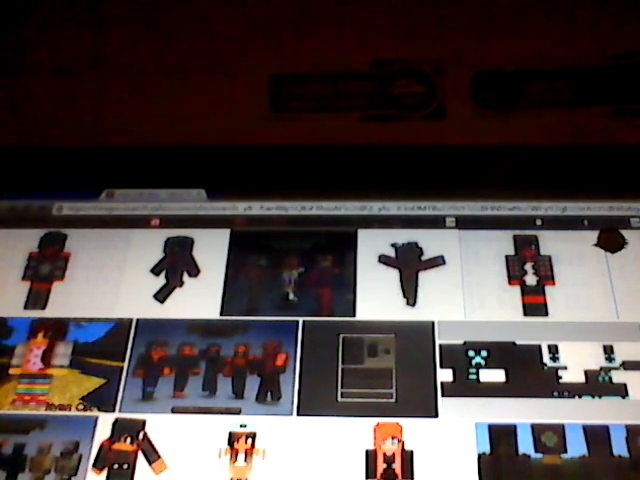
pyautogui.scroll(-3)
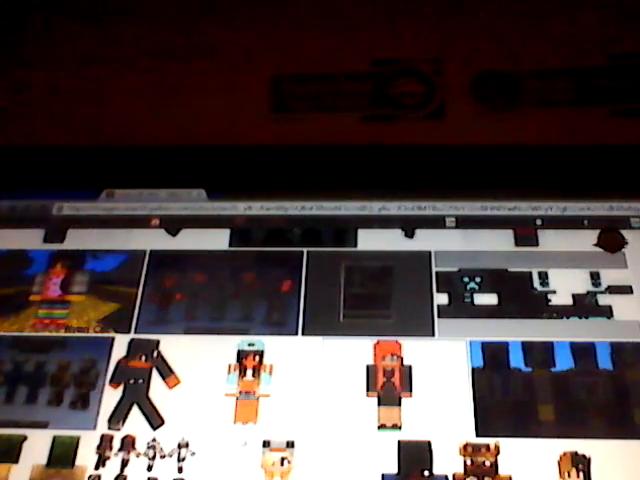